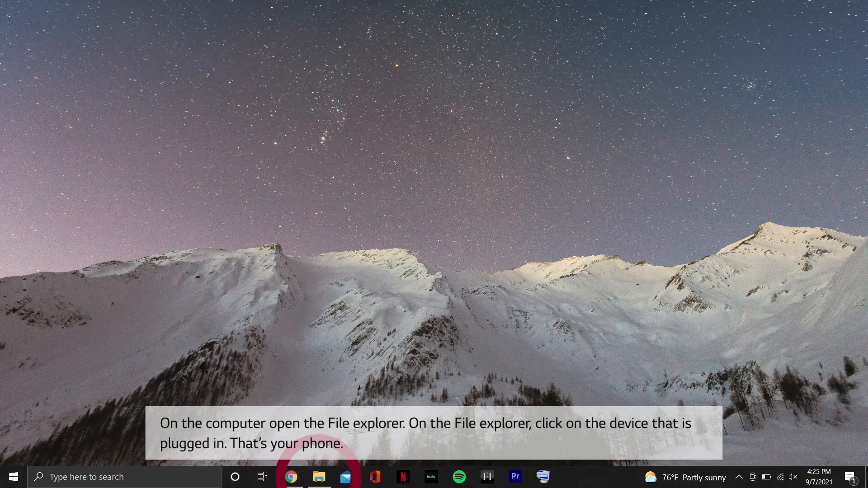
Step: Open File Explorer and select the connected V50 ThinQ phone under This PC
left_click(317, 477)
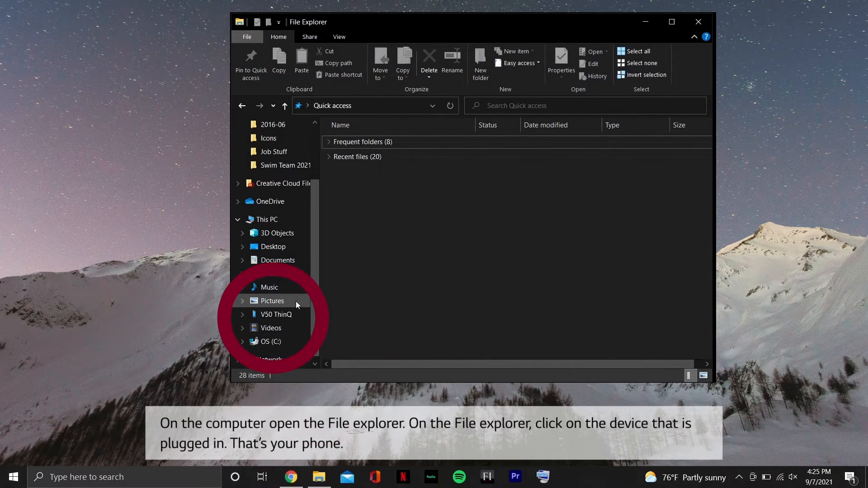
left_click(276, 315)
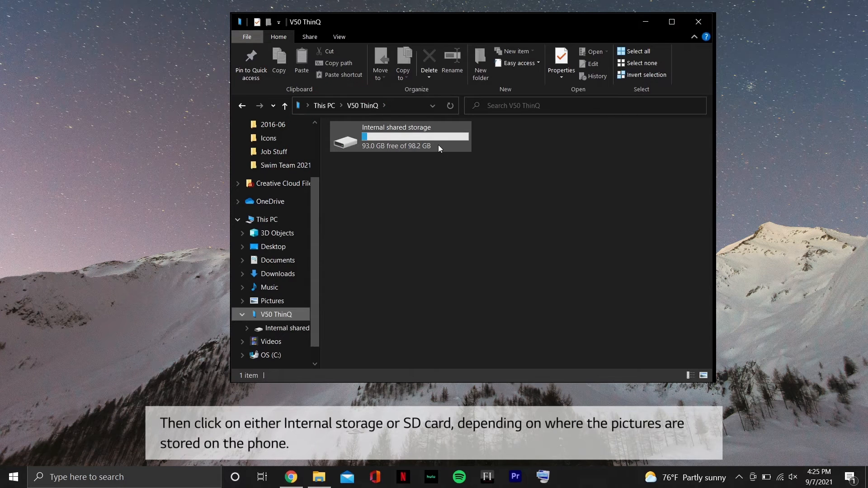
Step: Browse into Internal shared storage, then the DCIM folder and its Camera subfolder
double_click(396, 137)
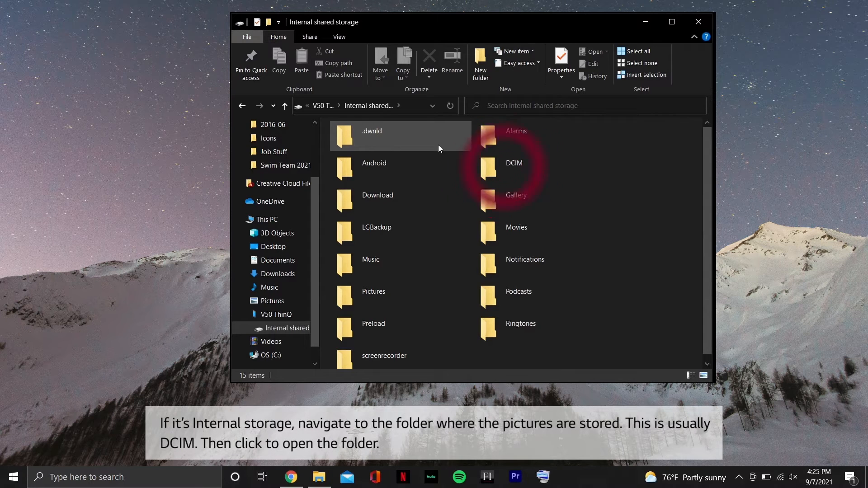
left_click(513, 168)
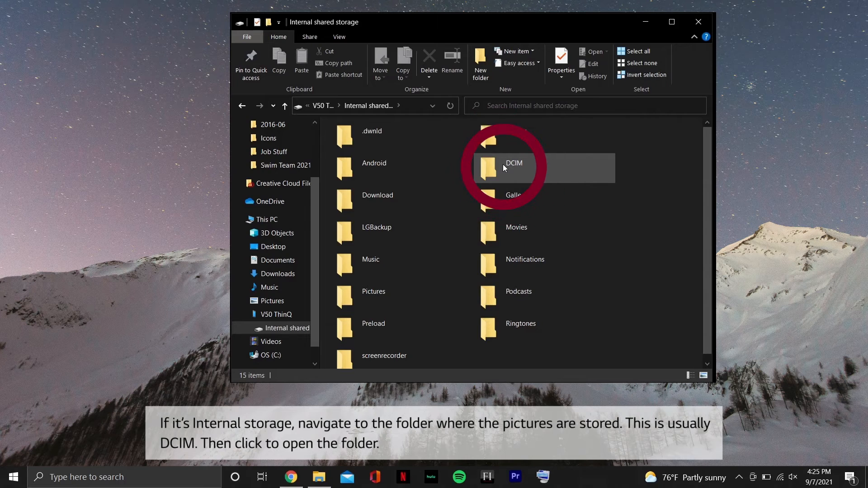
double_click(514, 163)
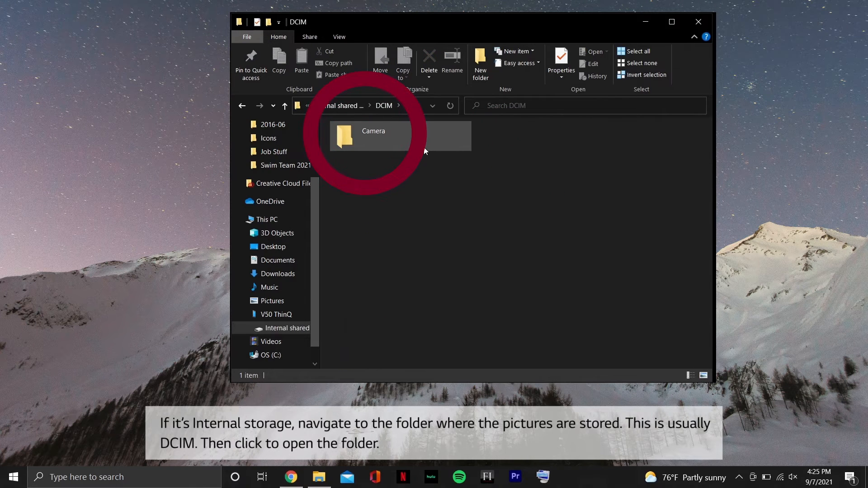
double_click(373, 137)
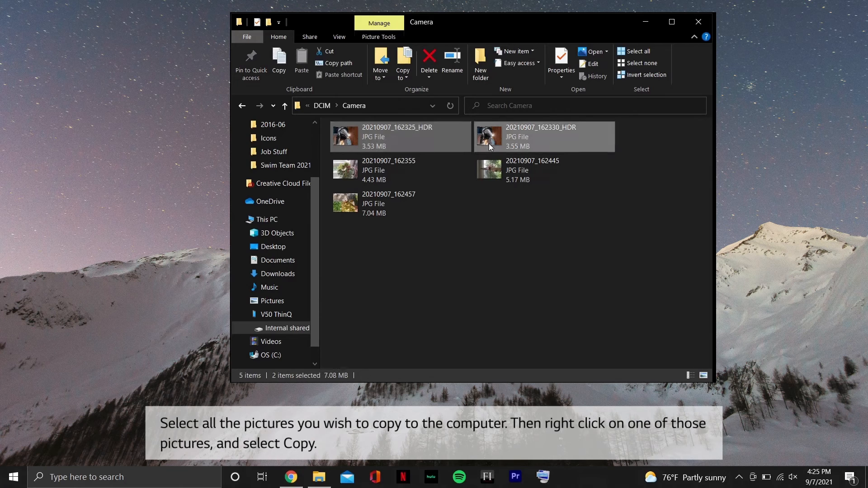
Step: Select all five JPG photos in Camera and copy them to the clipboard
left_click(639, 51)
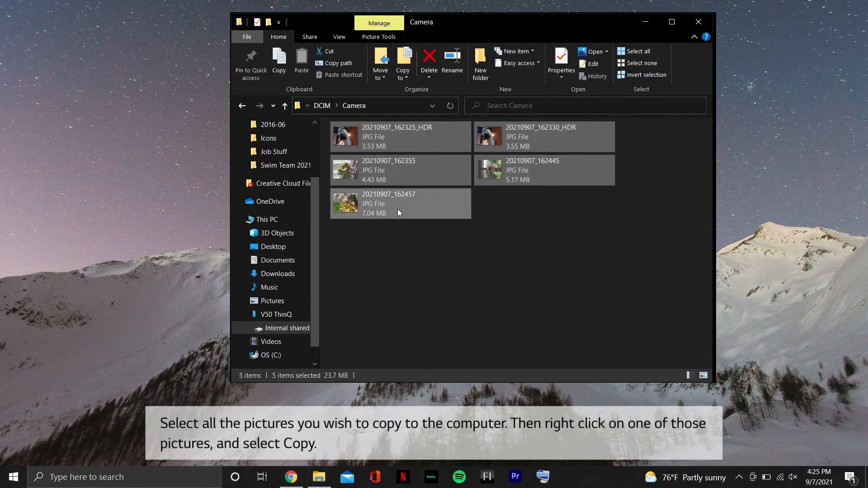
right_click(398, 213)
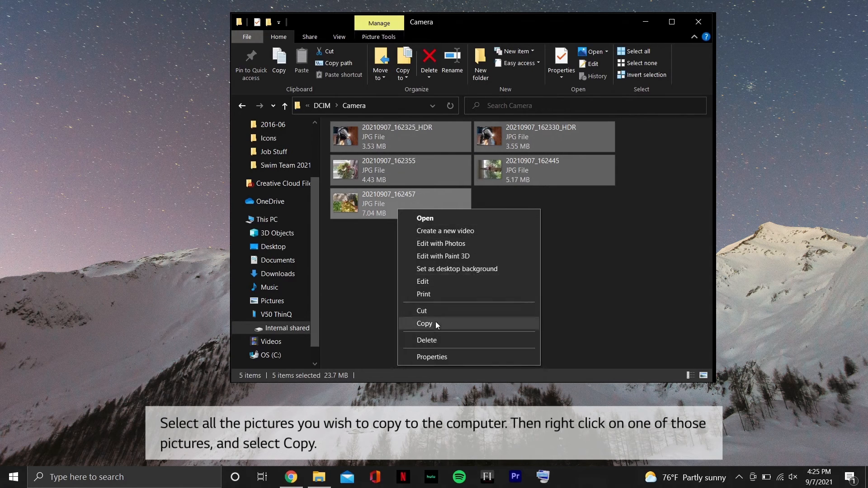
left_click(424, 324)
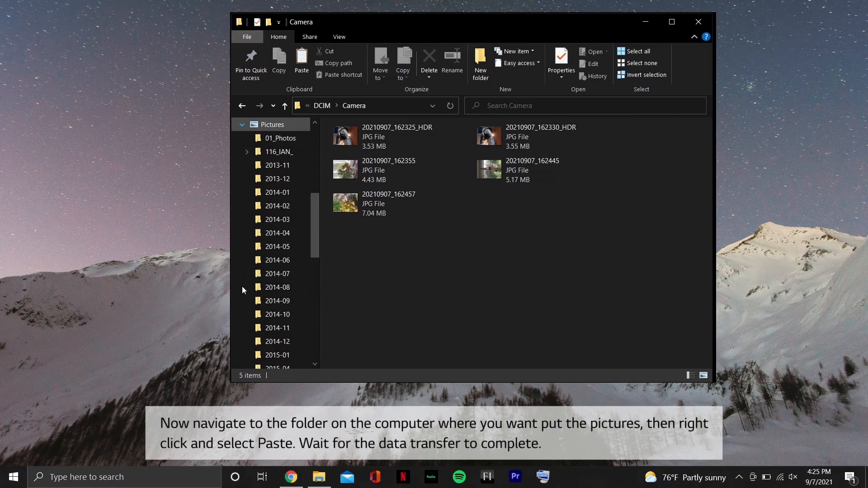
Step: Paste the copied photos into the empty Pictures\01_Photos folder on the PC
left_click(281, 137)
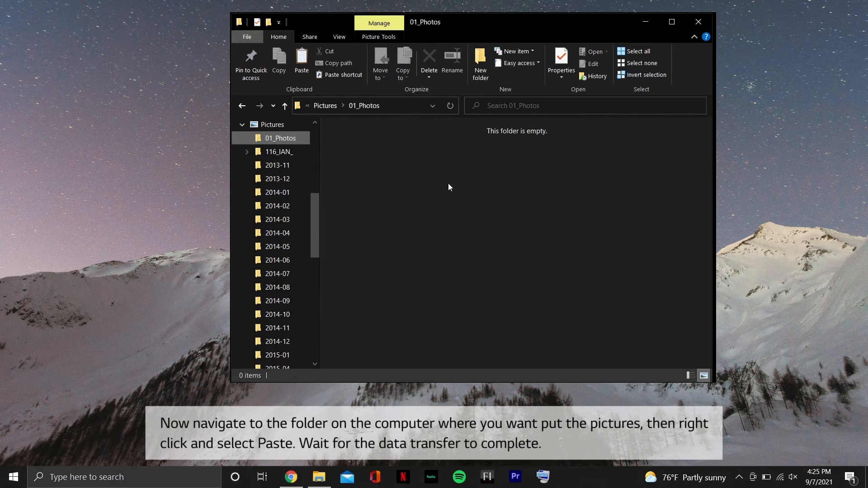
right_click(448, 187)
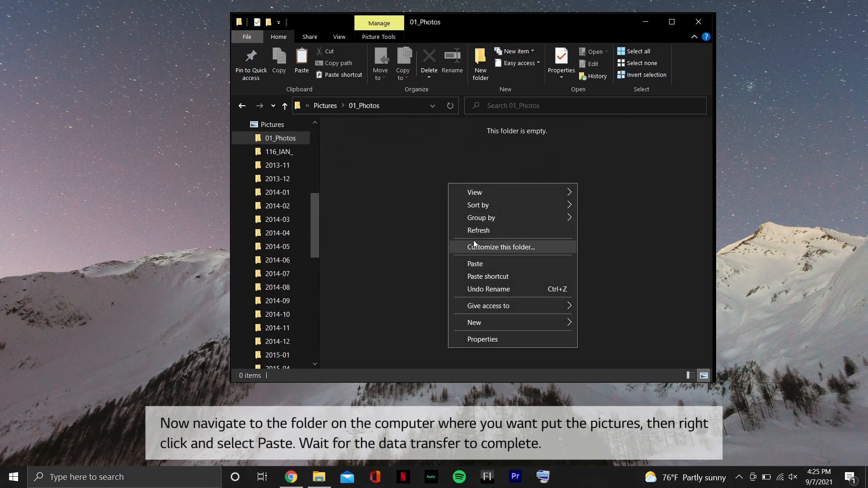
left_click(474, 263)
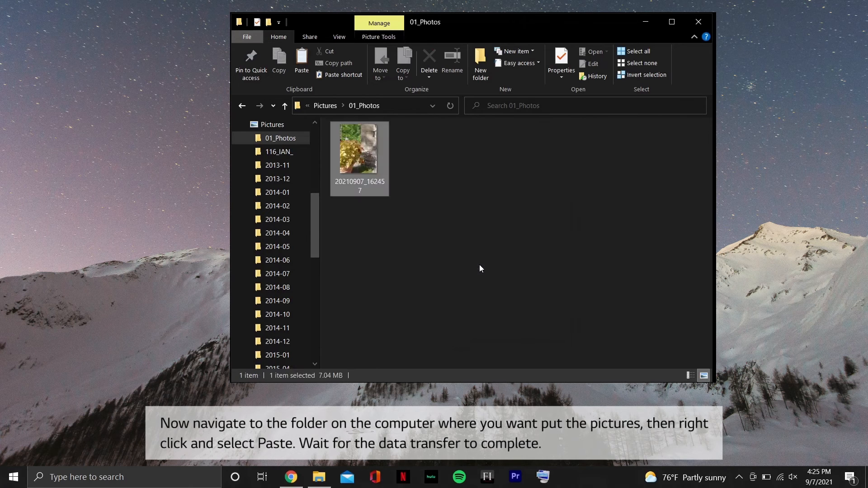